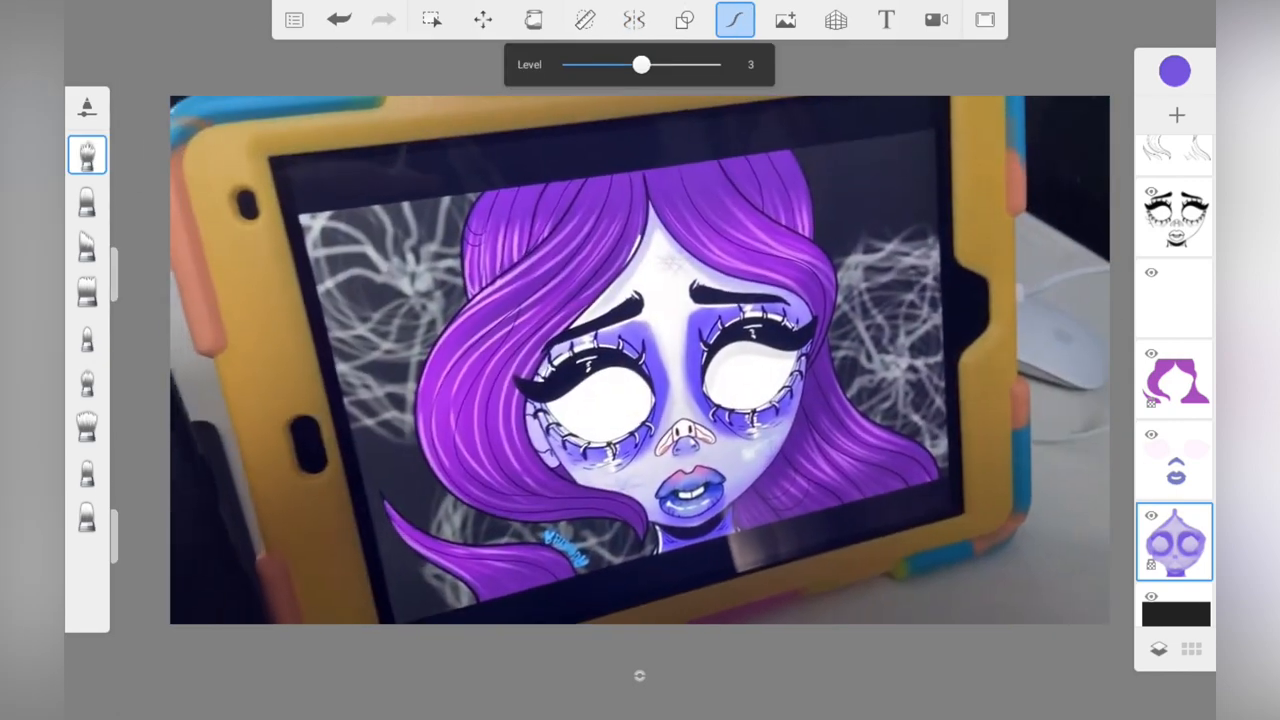
Step: Enable vertical Symmetry so glow strokes mirror across the face's centre
{"action": "left_click", "coordinate": [628, 20]}
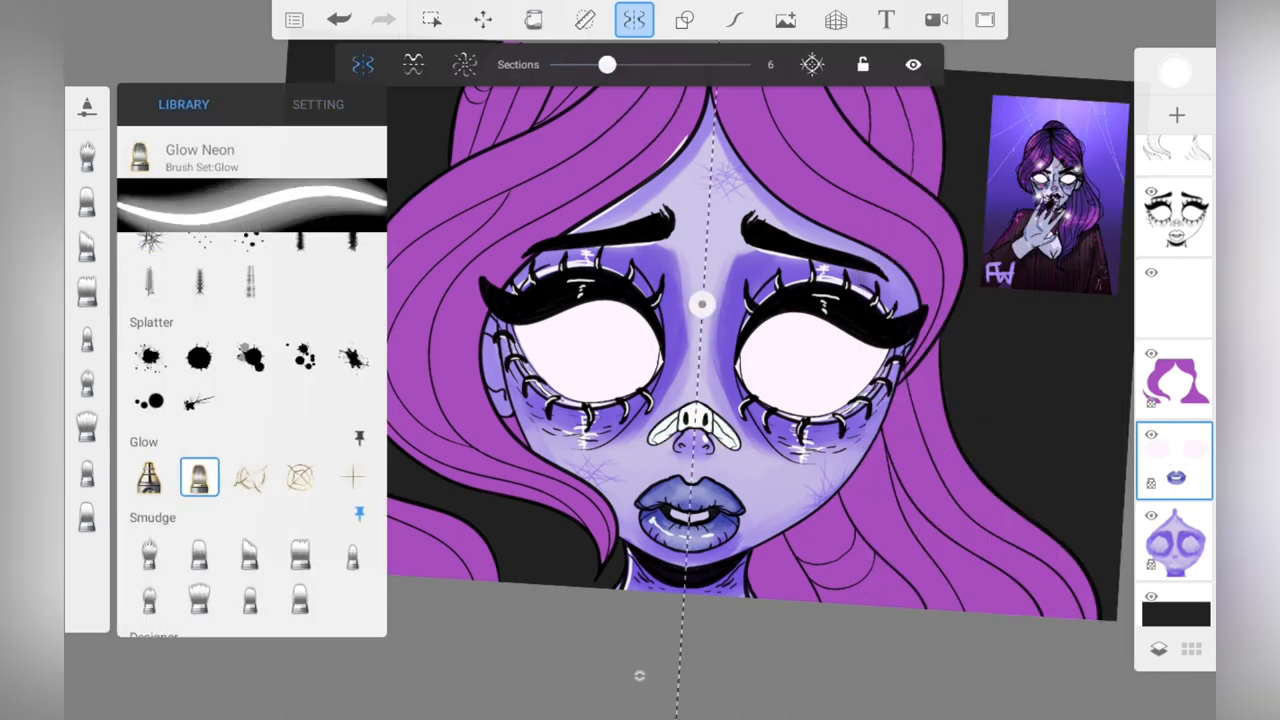
Step: Put away the Brush Library and switch Symmetry off for free hair painting
{"action": "left_click", "coordinate": [1176, 70]}
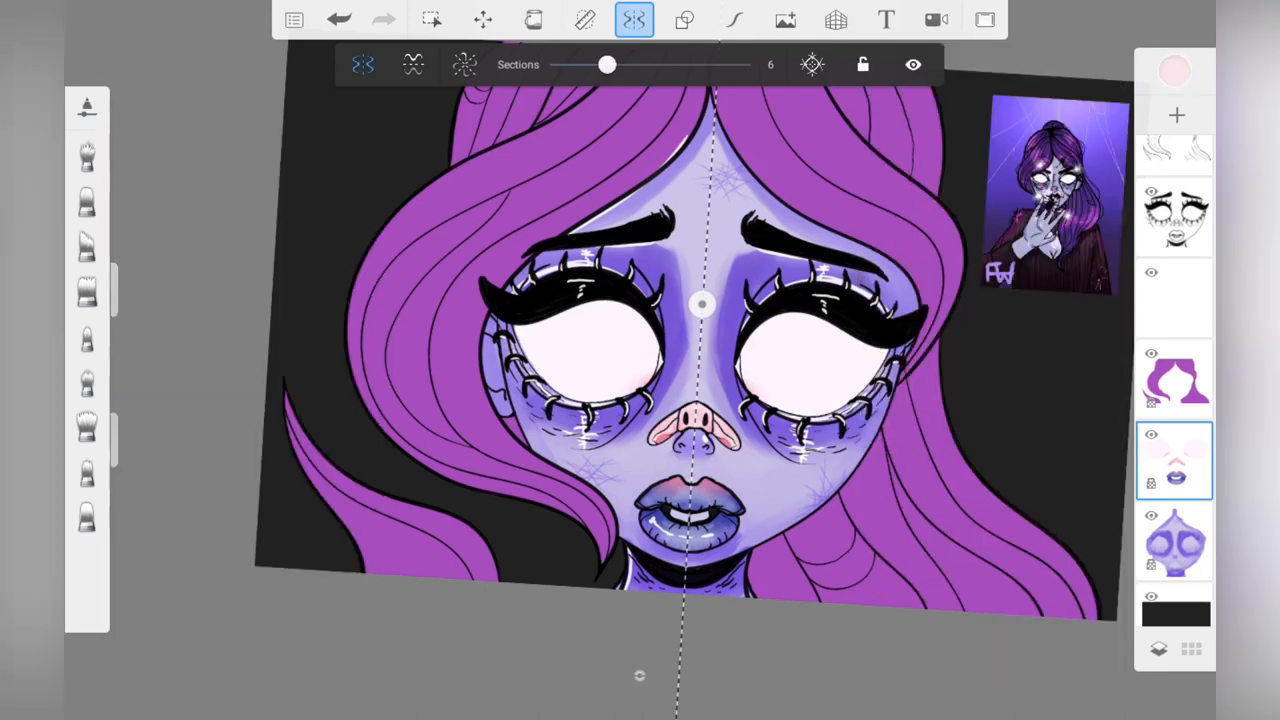
{"action": "left_click", "coordinate": [1176, 66]}
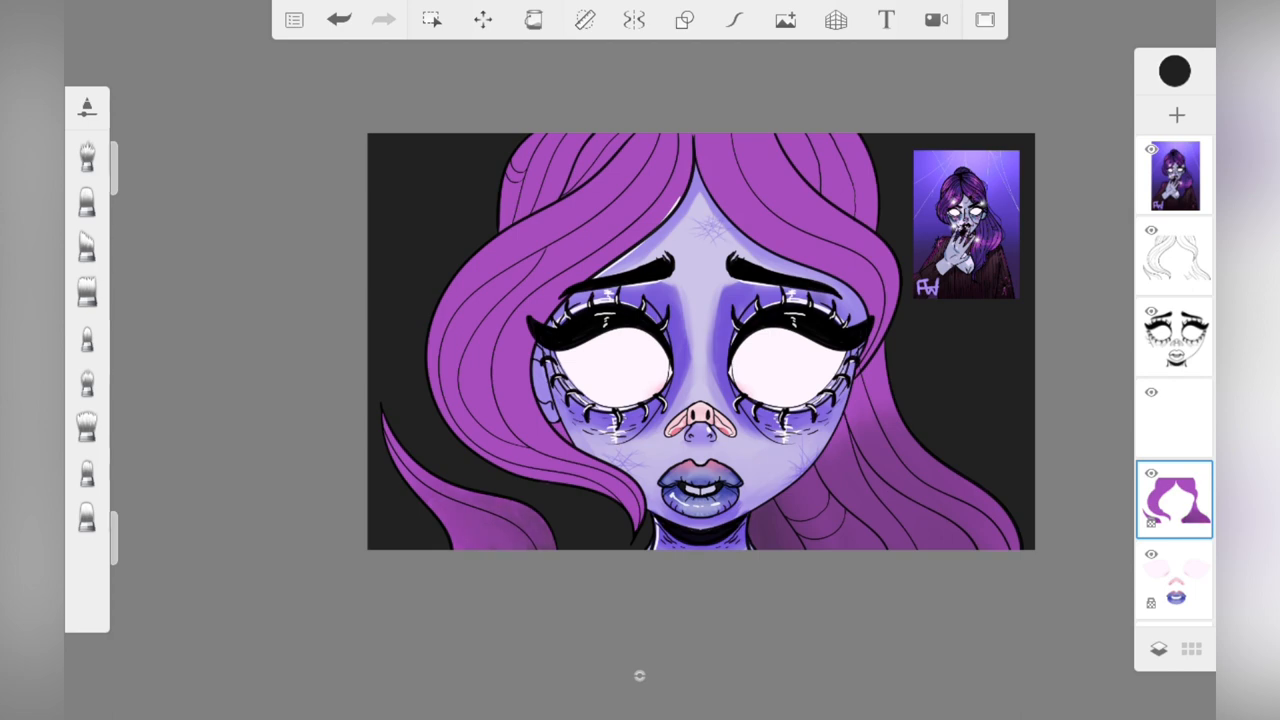
Step: Shade the hair with a dark purple soft airbrush using Predictive Stroke smoothing
{"action": "left_click", "coordinate": [532, 20]}
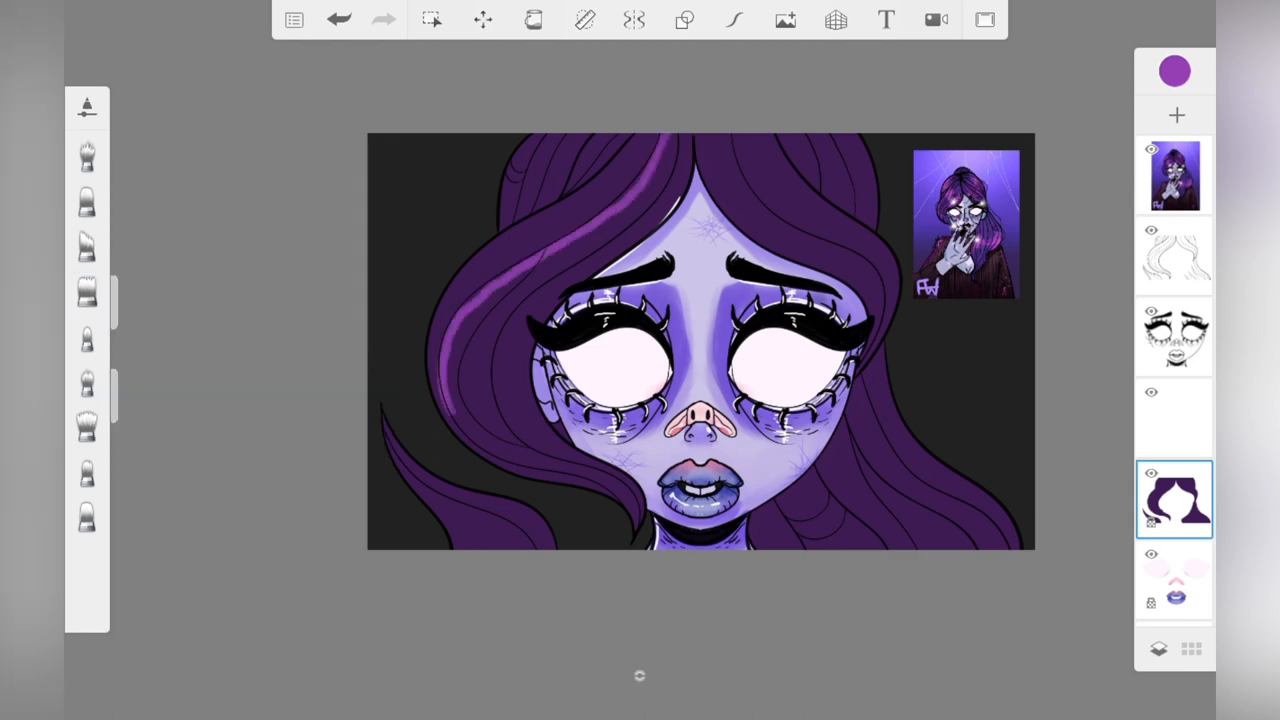
{"action": "left_click", "coordinate": [734, 20]}
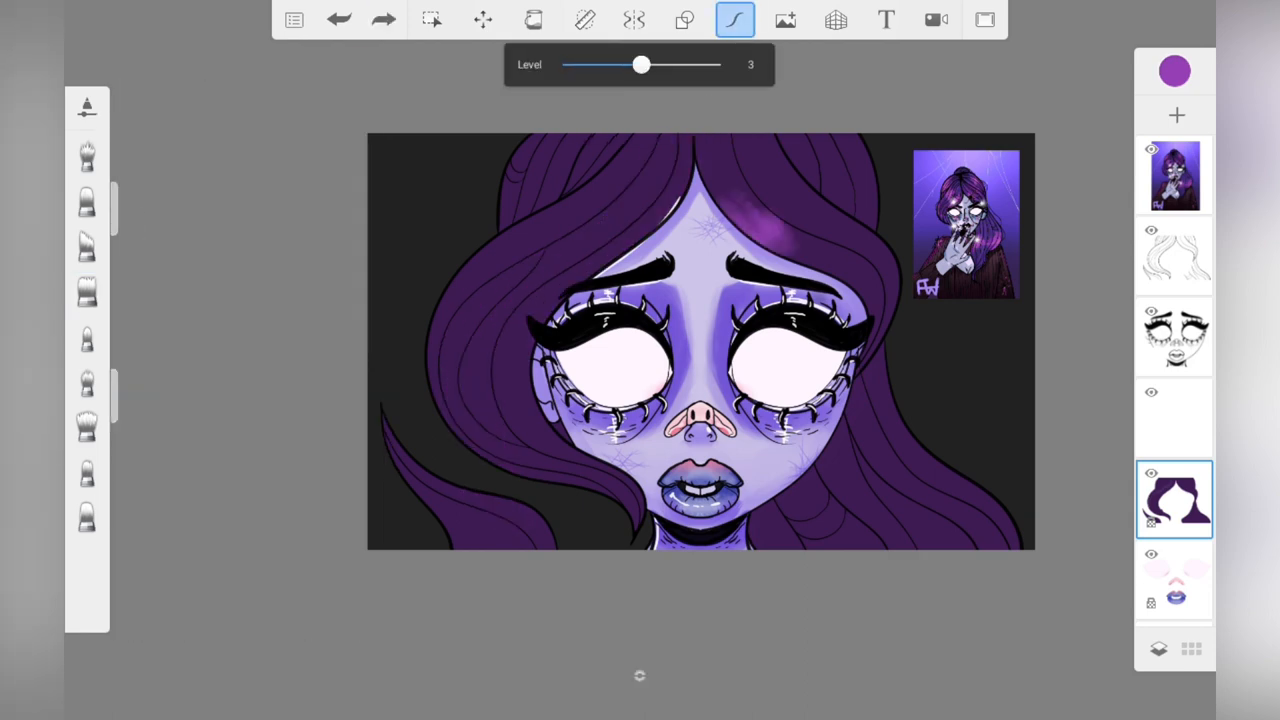
{"action": "left_click", "coordinate": [88, 106]}
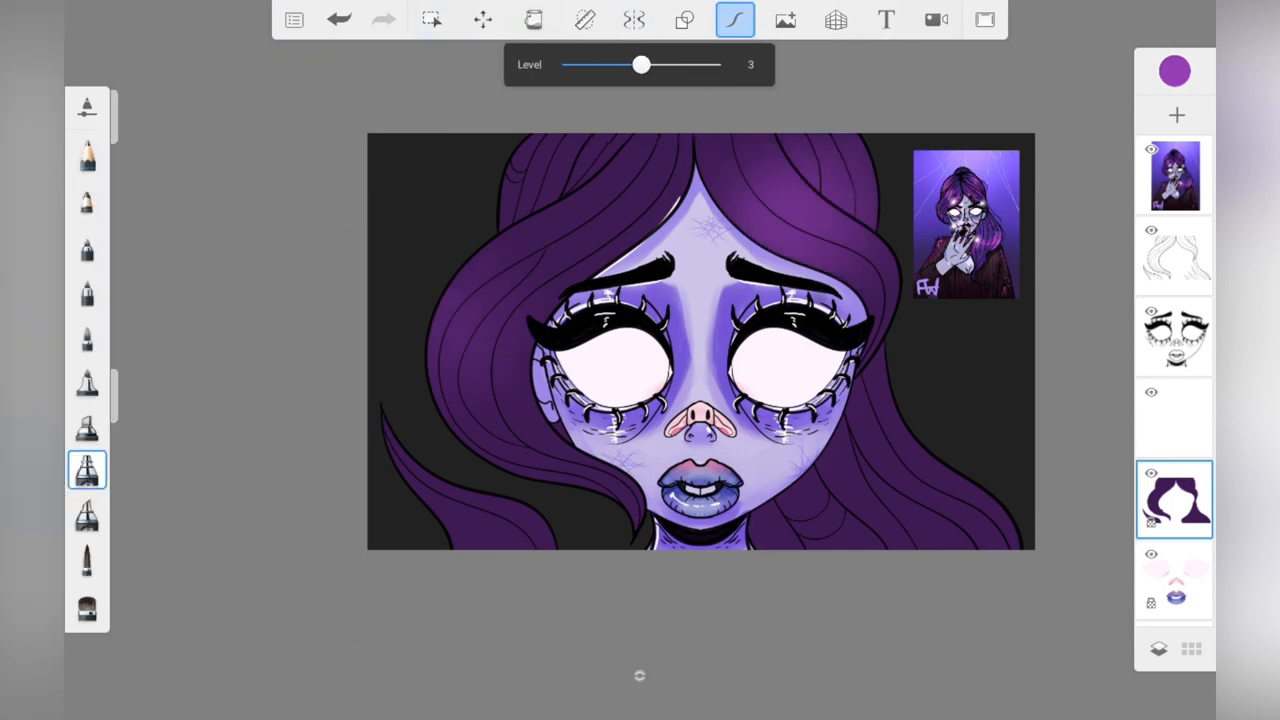
{"action": "left_click", "coordinate": [88, 424]}
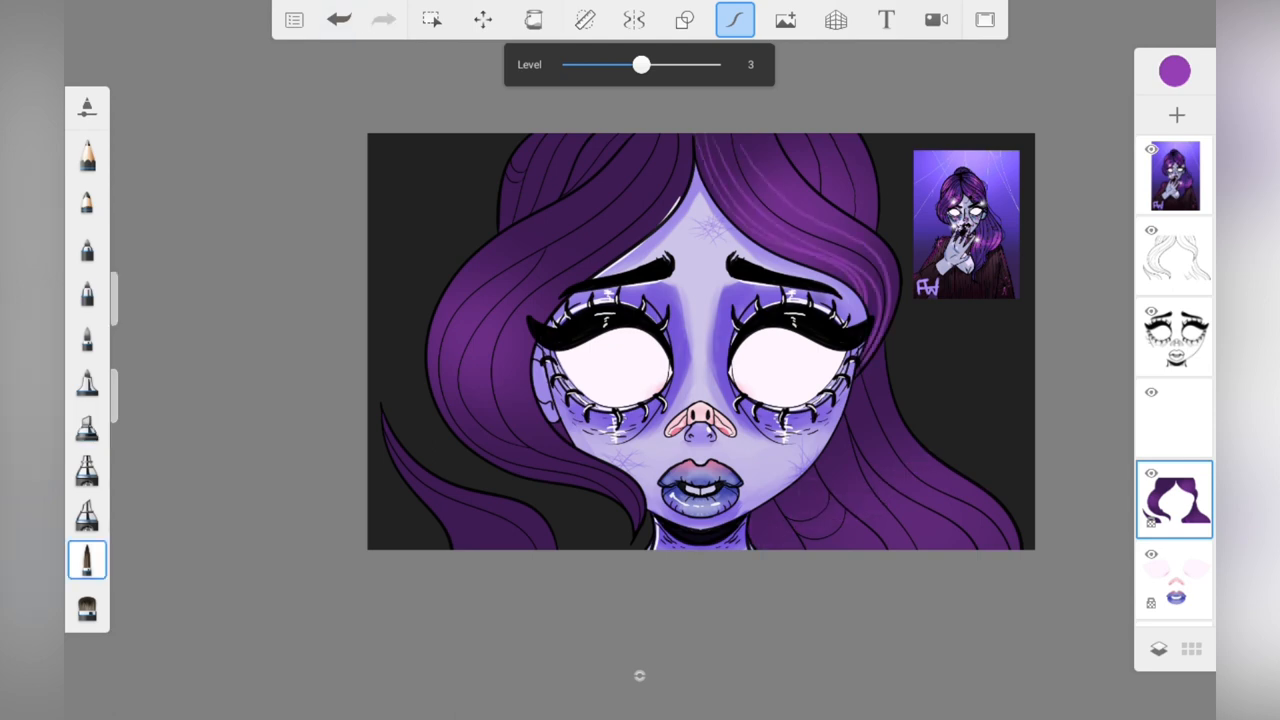
Step: Stroke light lilac strand highlights through the hair with a fine pen brush
{"action": "left_click", "coordinate": [1174, 70]}
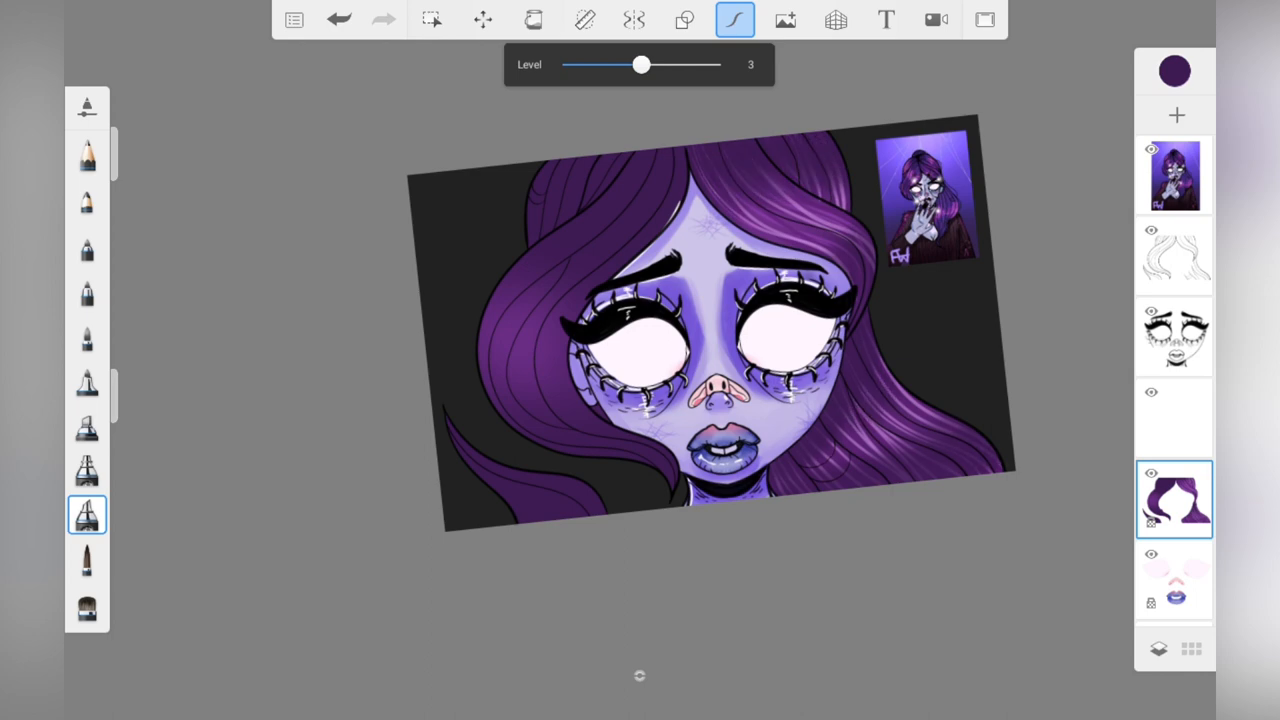
{"action": "left_click", "coordinate": [88, 560]}
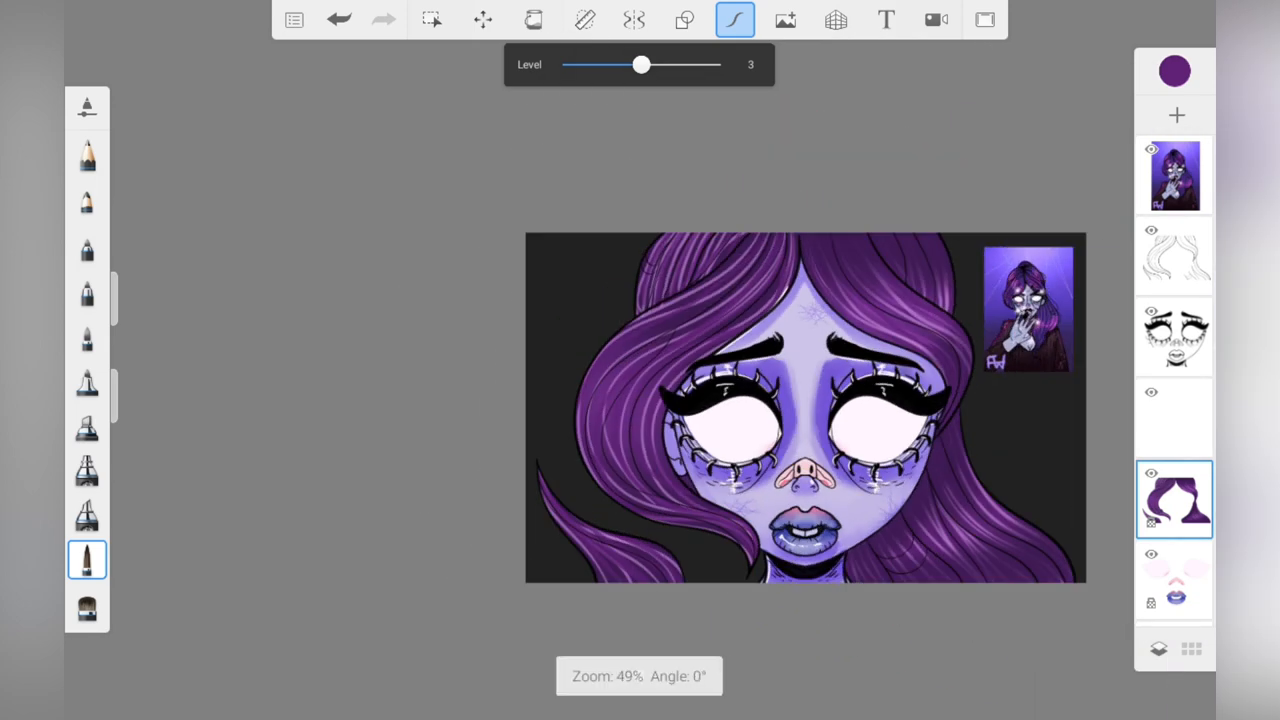
{"action": "left_click", "coordinate": [88, 470]}
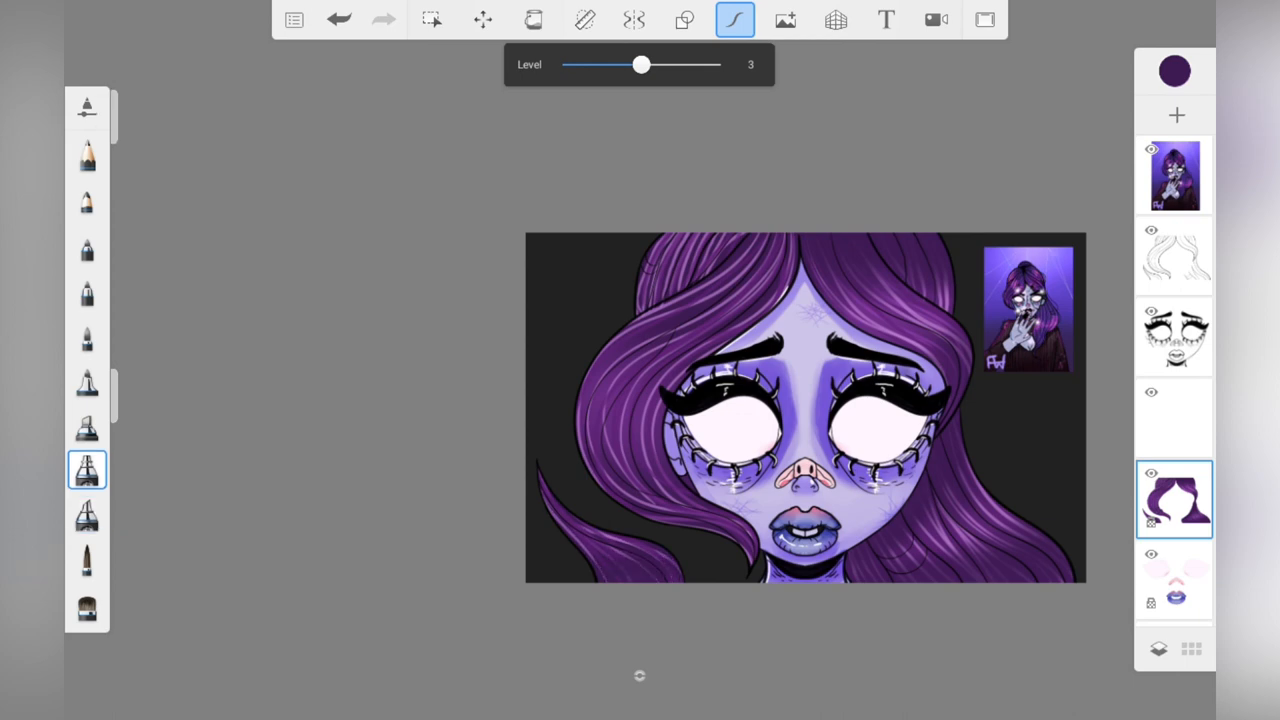
{"action": "left_click", "coordinate": [88, 514]}
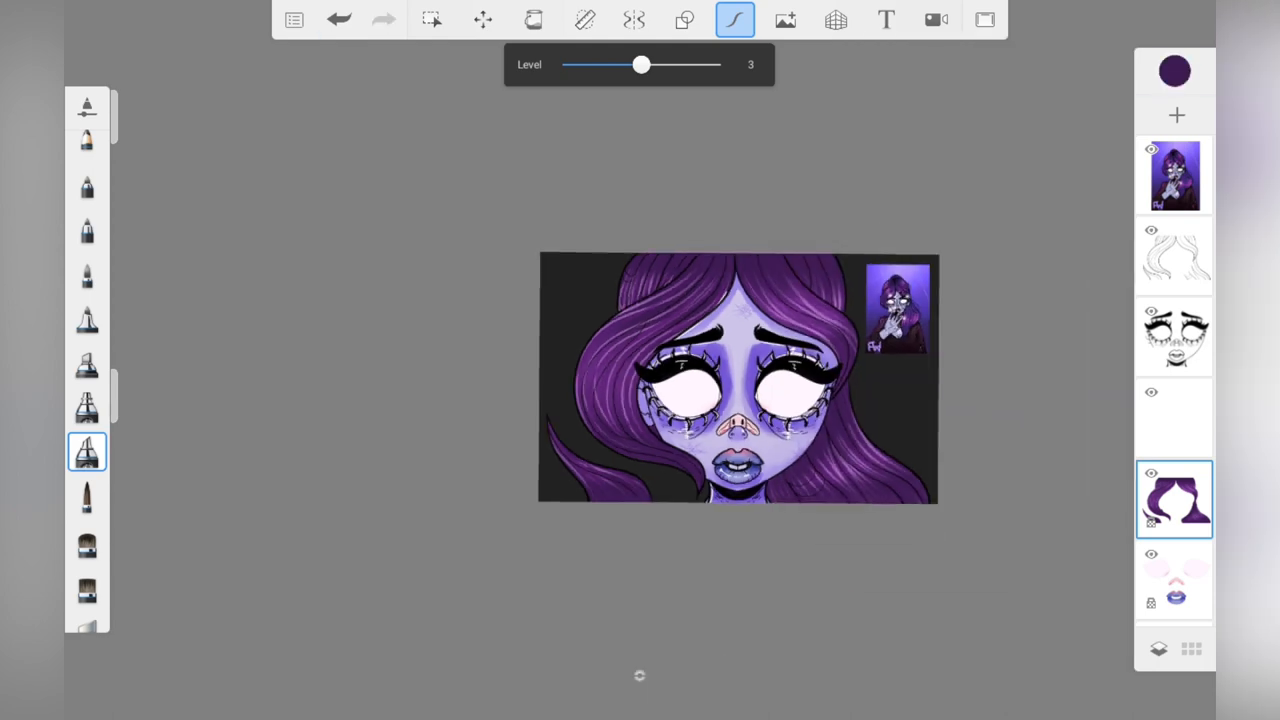
Step: Paint a pale splatter background and blue accents on a new layer, then ready the Fill tool
{"action": "left_click", "coordinate": [508, 20]}
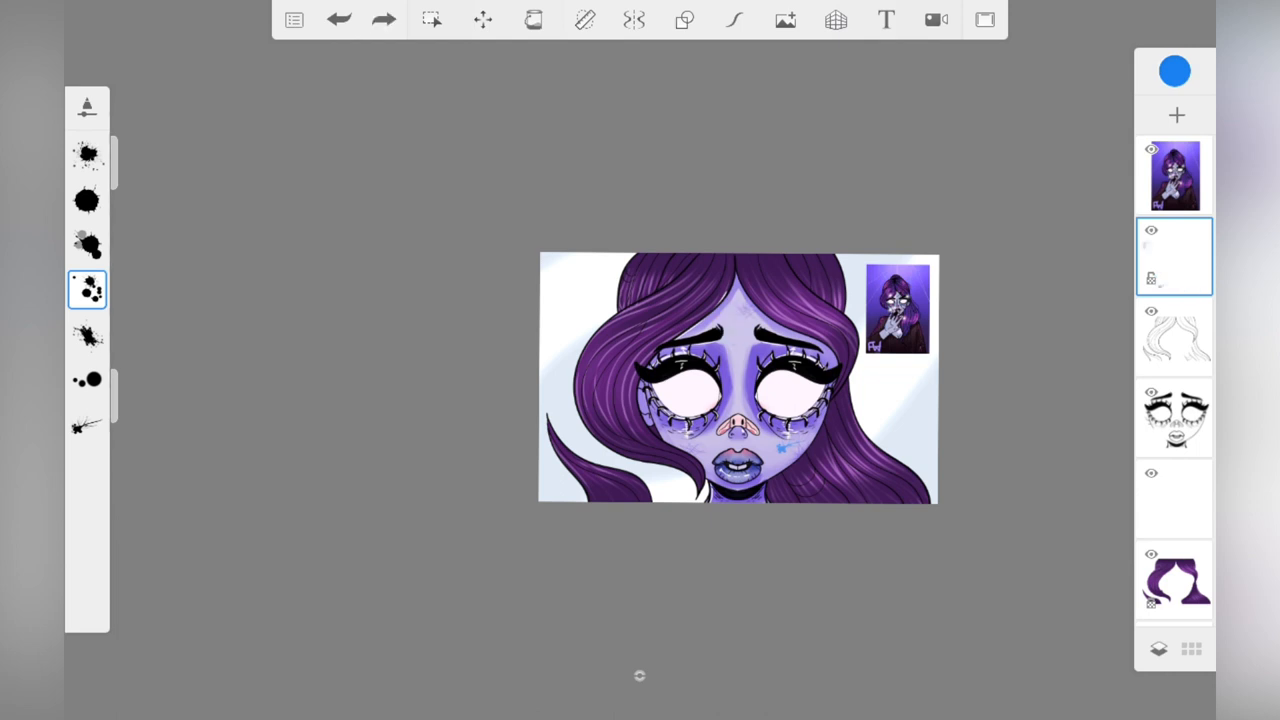
{"action": "left_click", "coordinate": [88, 290]}
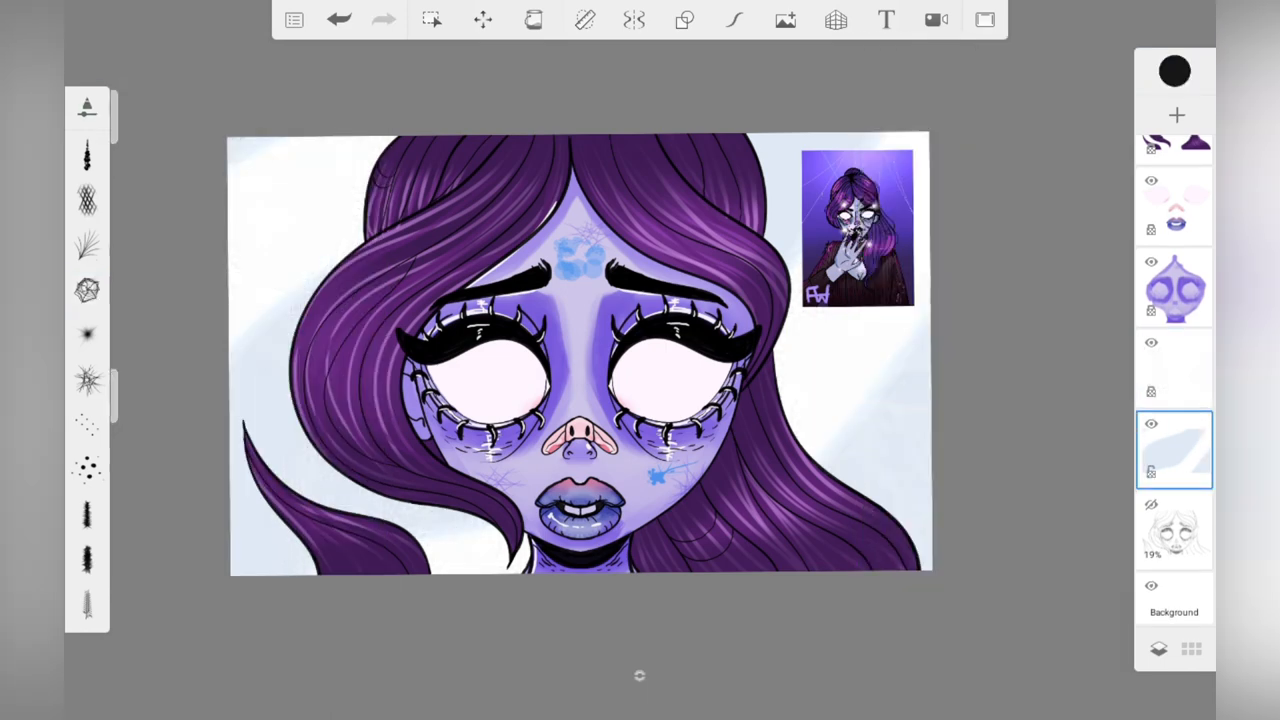
{"action": "left_click", "coordinate": [528, 20]}
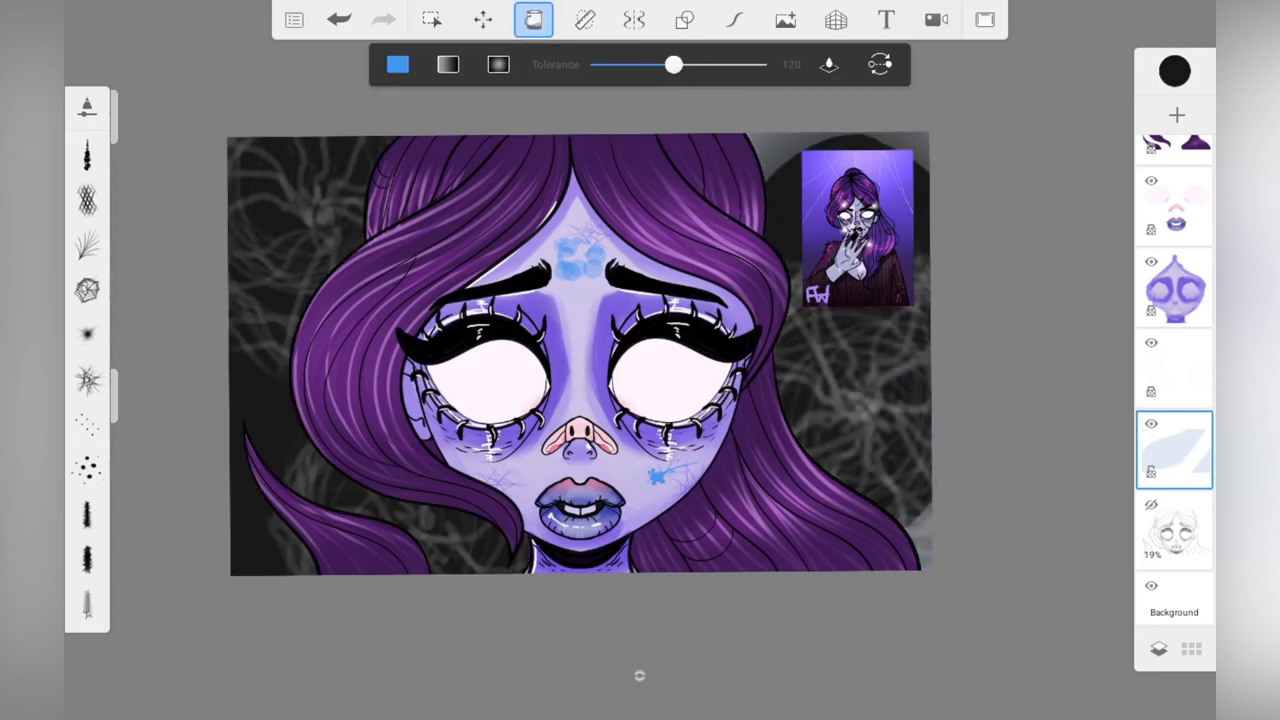